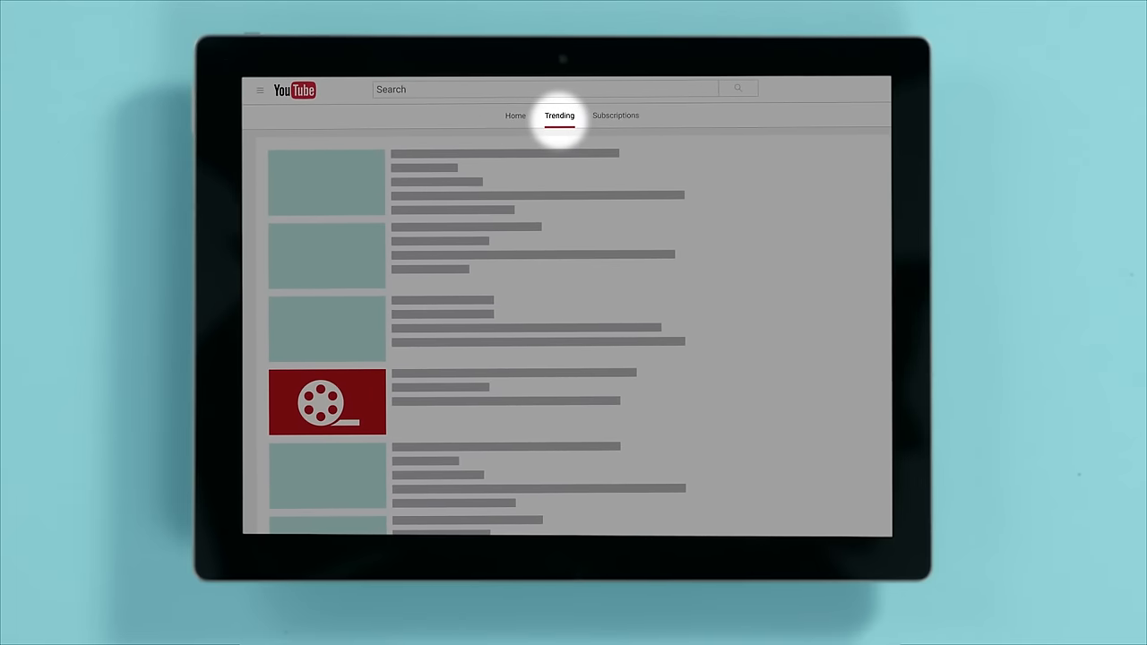
scroll(down, 3)
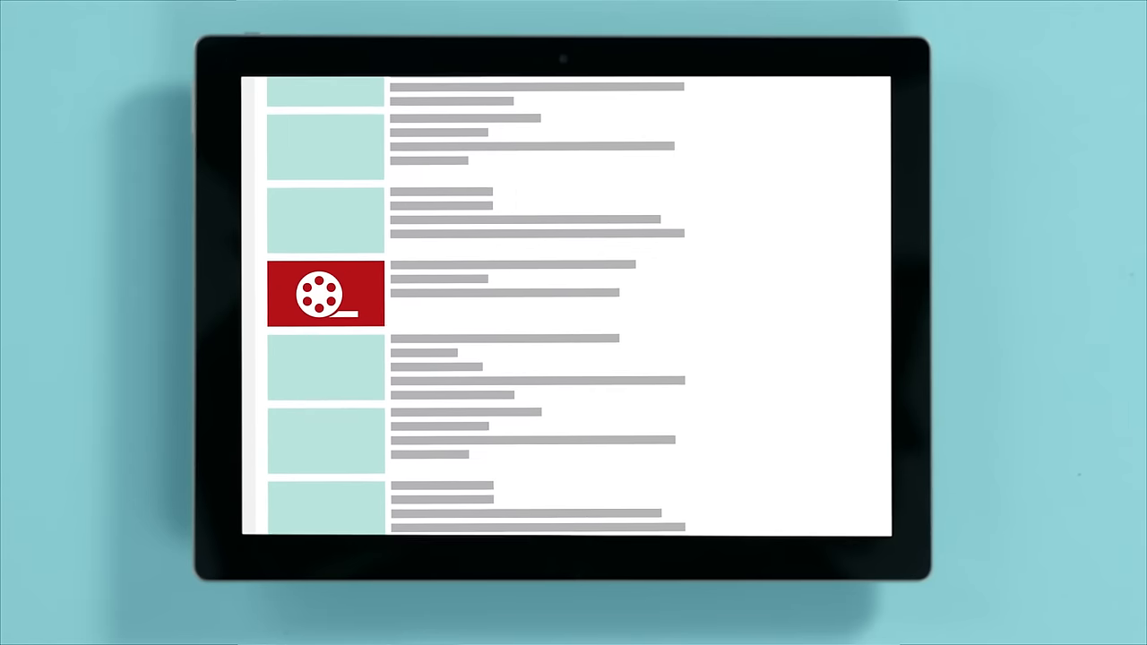
scroll(down, 3)
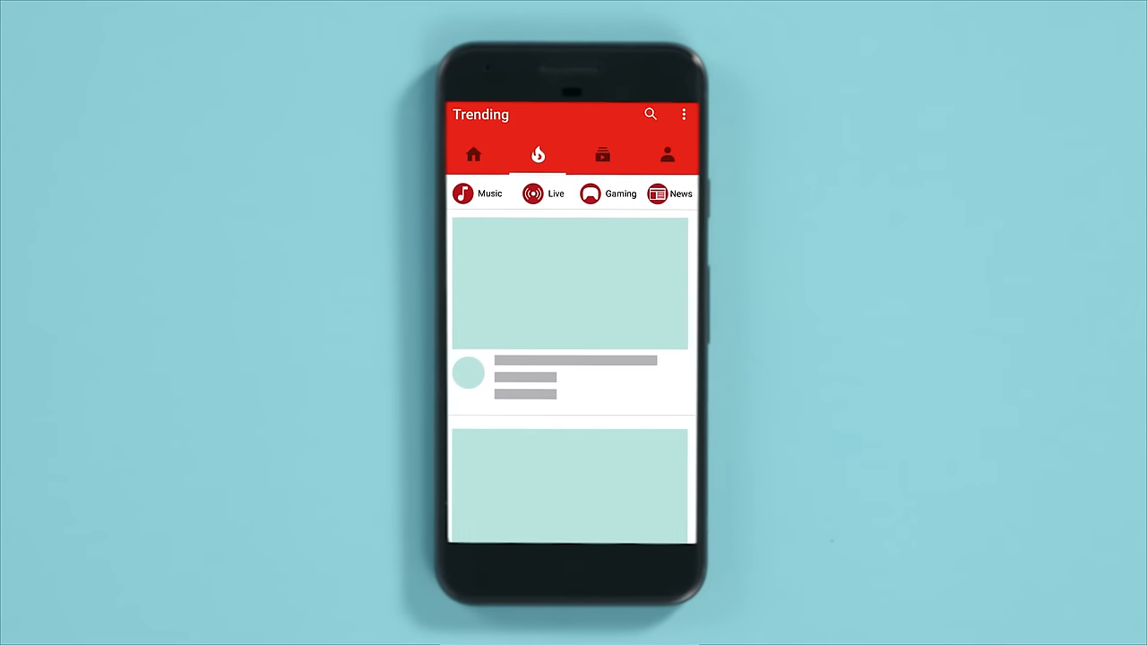
scroll(down, 3)
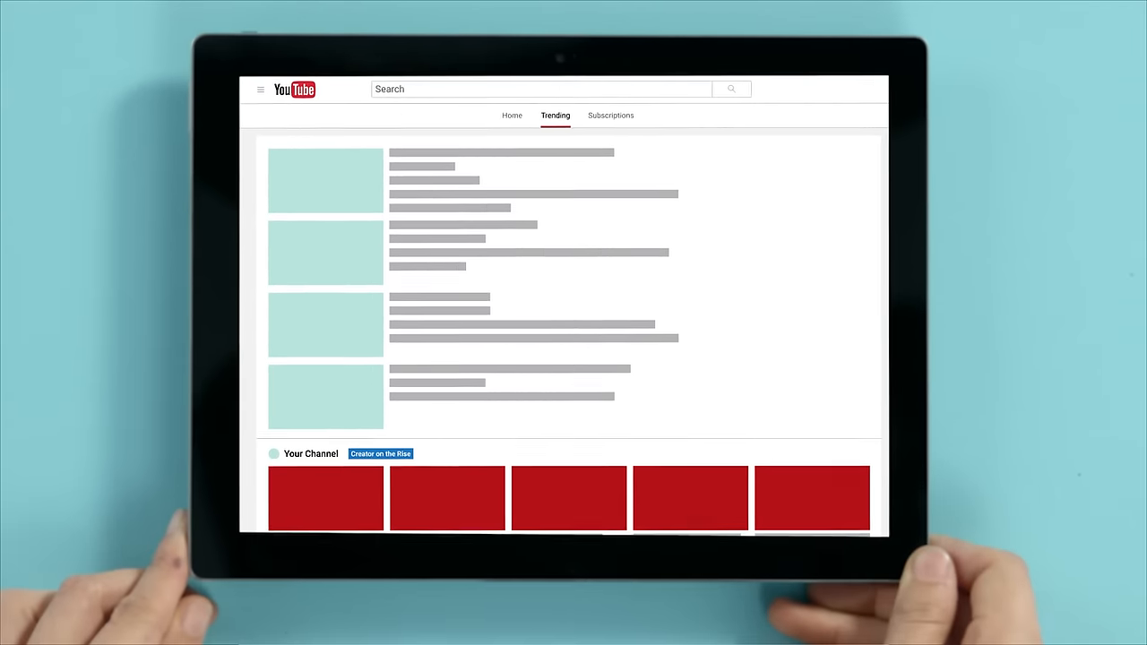
scroll(down, 3)
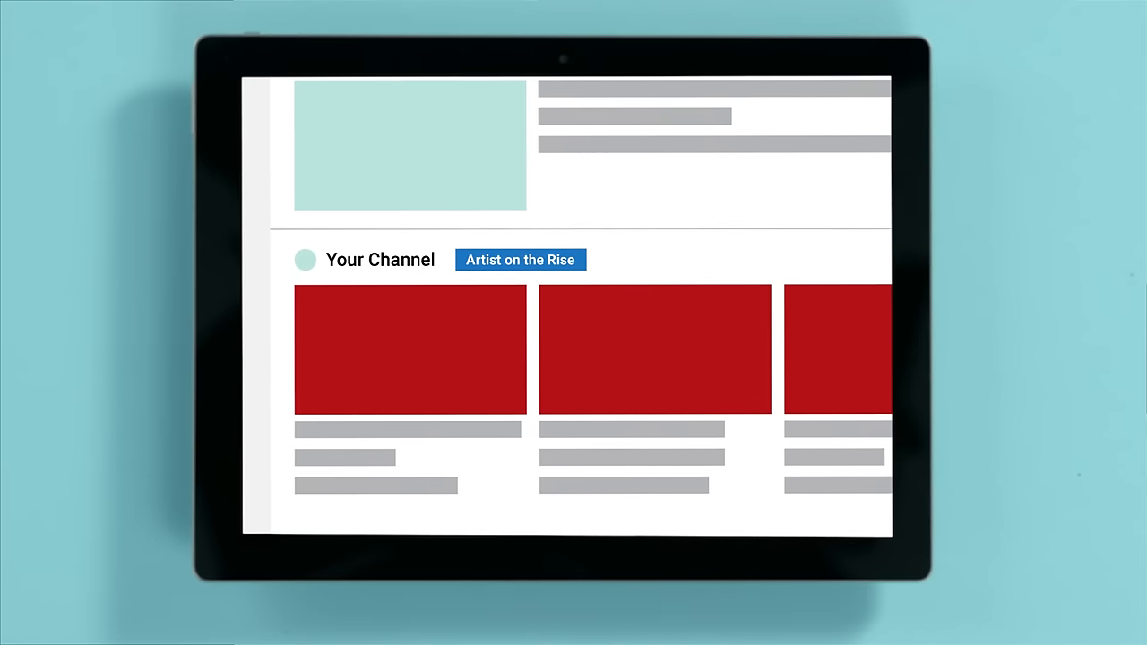